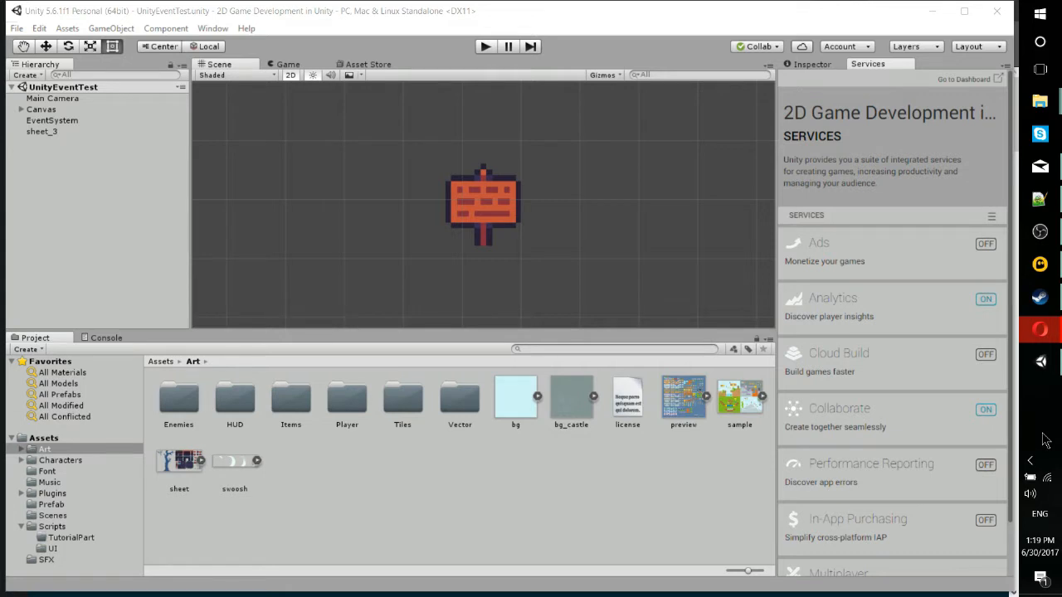
Step: Review the project's build options and open the Cloud Build service details page
left_click(10, 27)
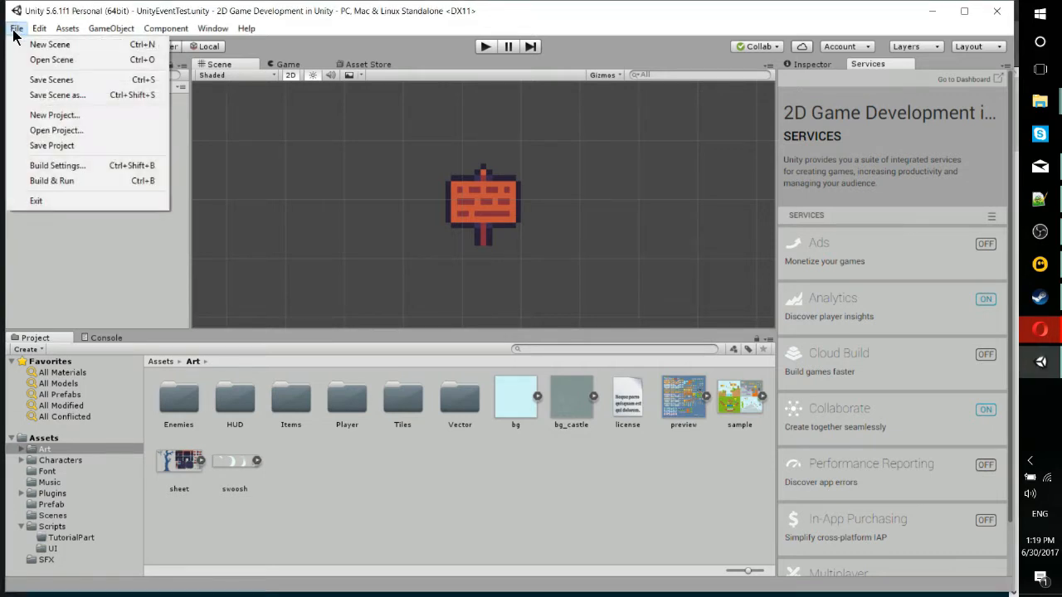
mouse_move(124, 270)
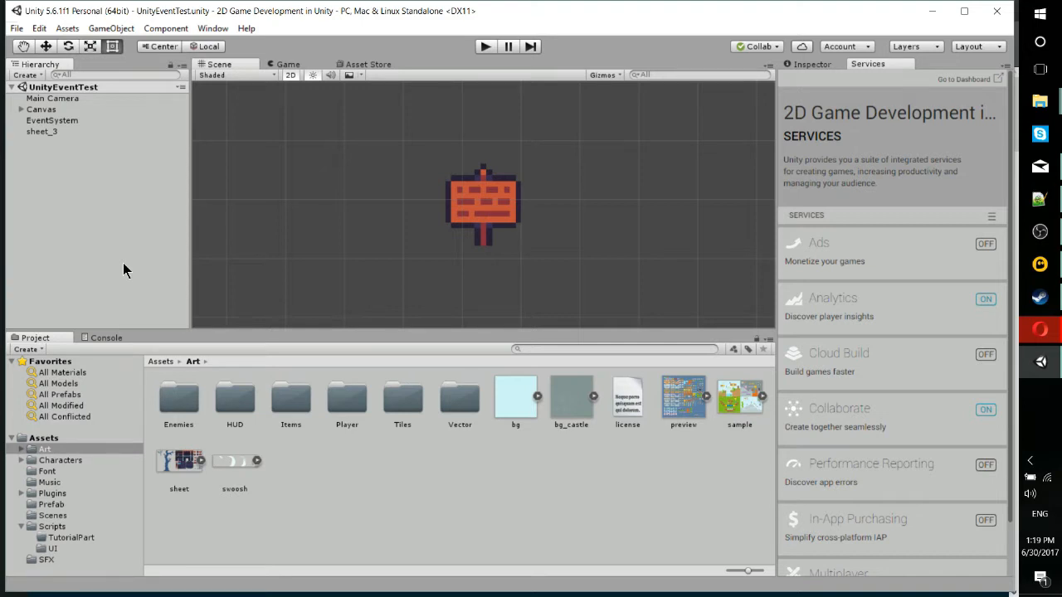
mouse_move(861, 78)
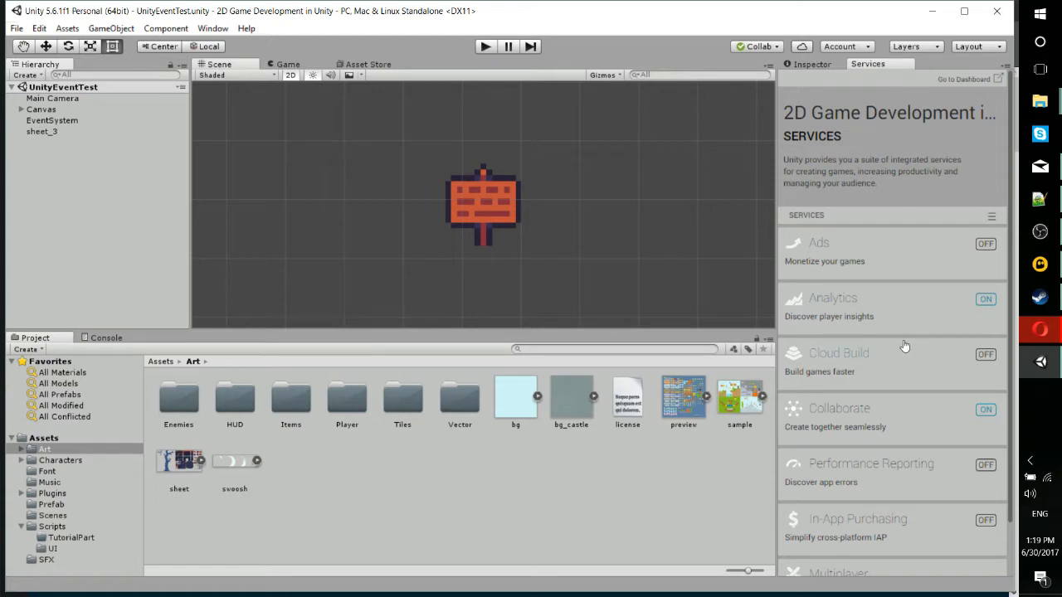
left_click(839, 353)
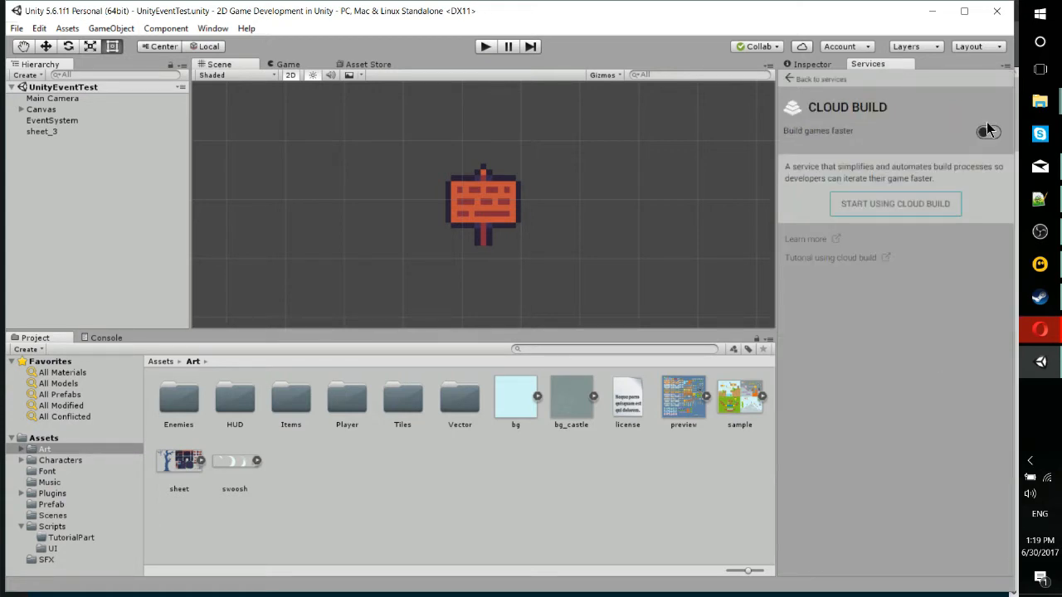
mouse_move(990, 135)
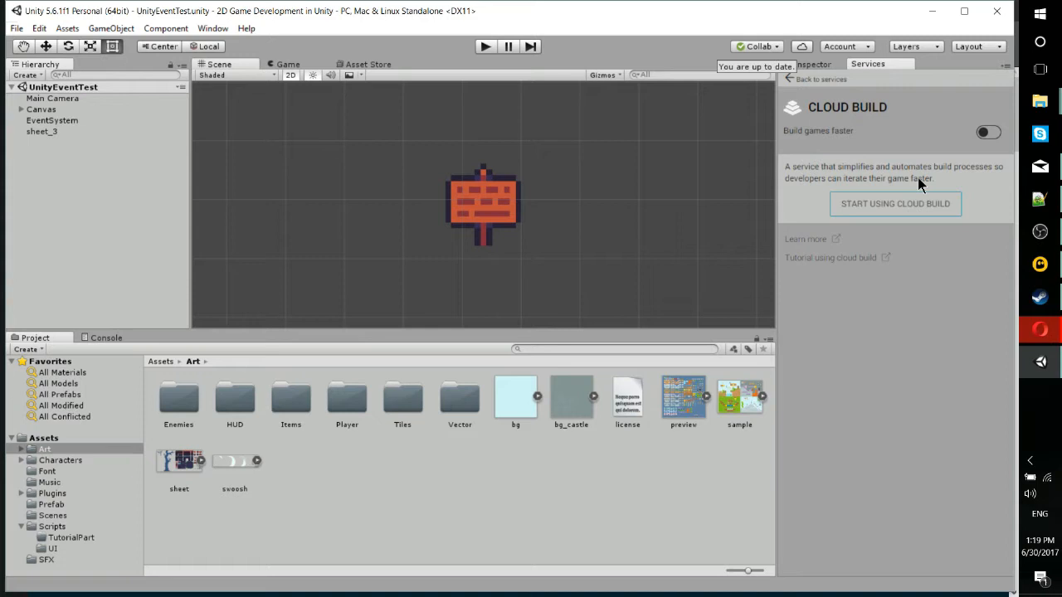
Step: Enable Cloud Build and select Windows desktop 32-bit as the build platform
left_click(895, 204)
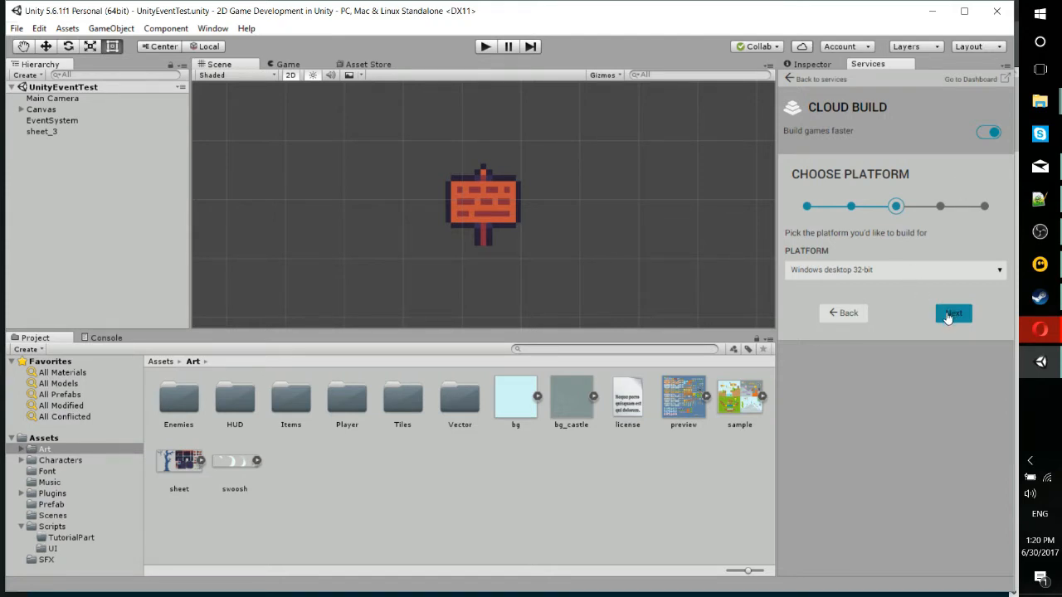
mouse_move(933, 288)
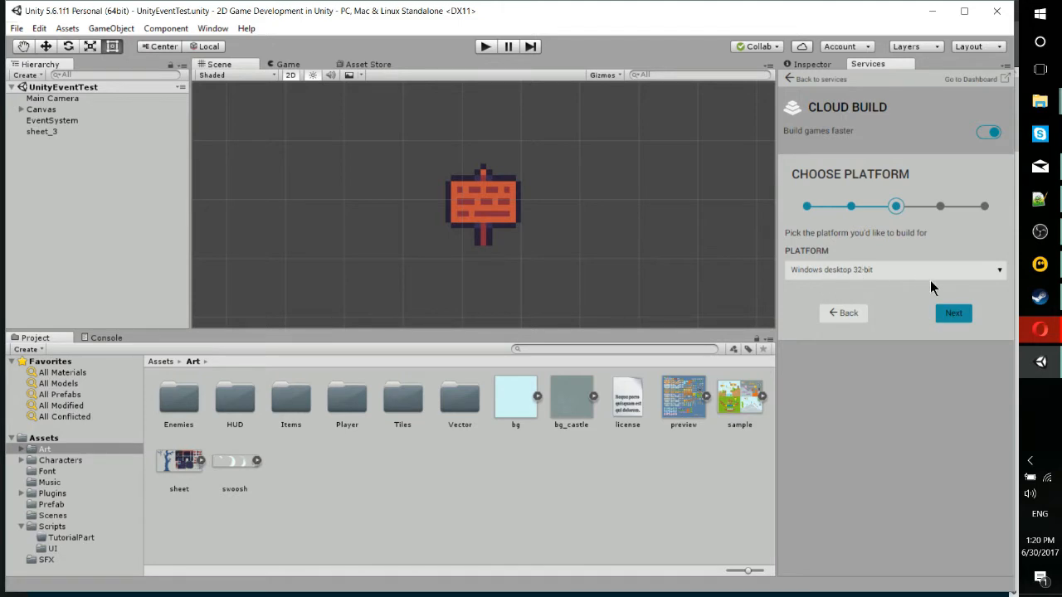
left_click(896, 269)
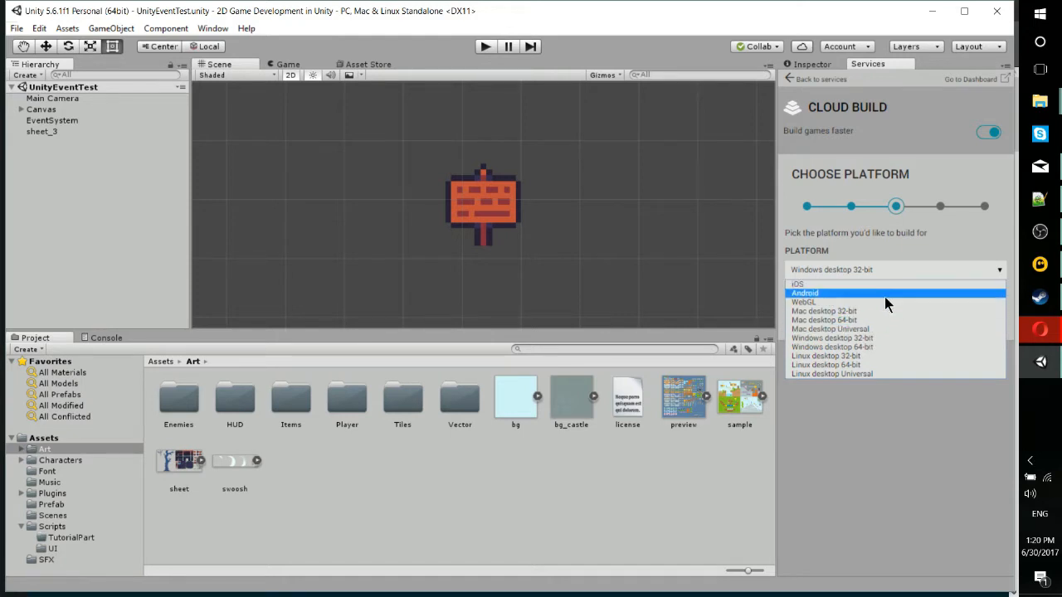
mouse_move(896, 338)
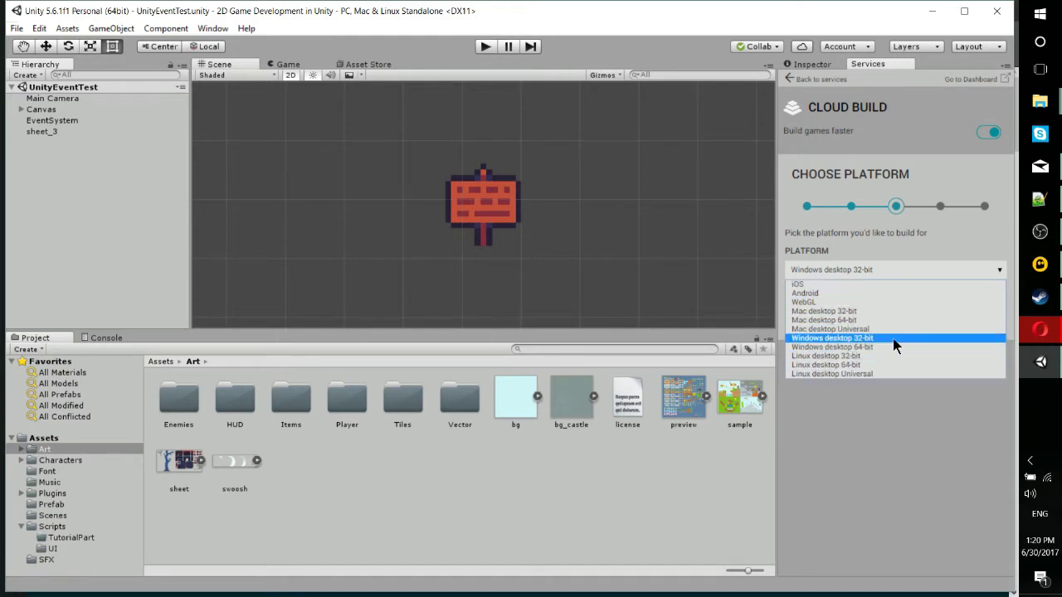
left_click(831, 337)
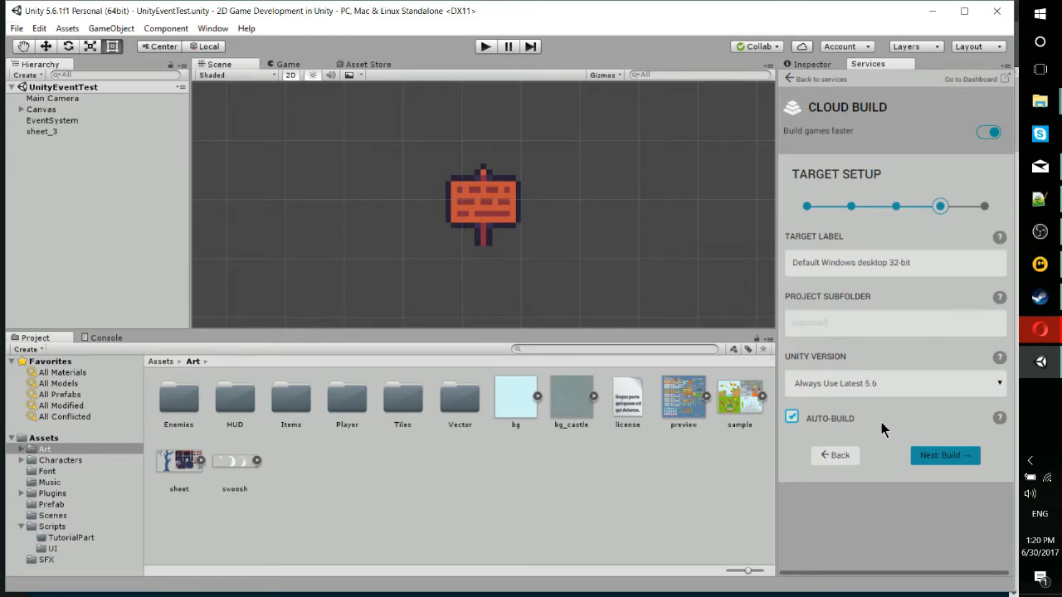
mouse_move(826, 274)
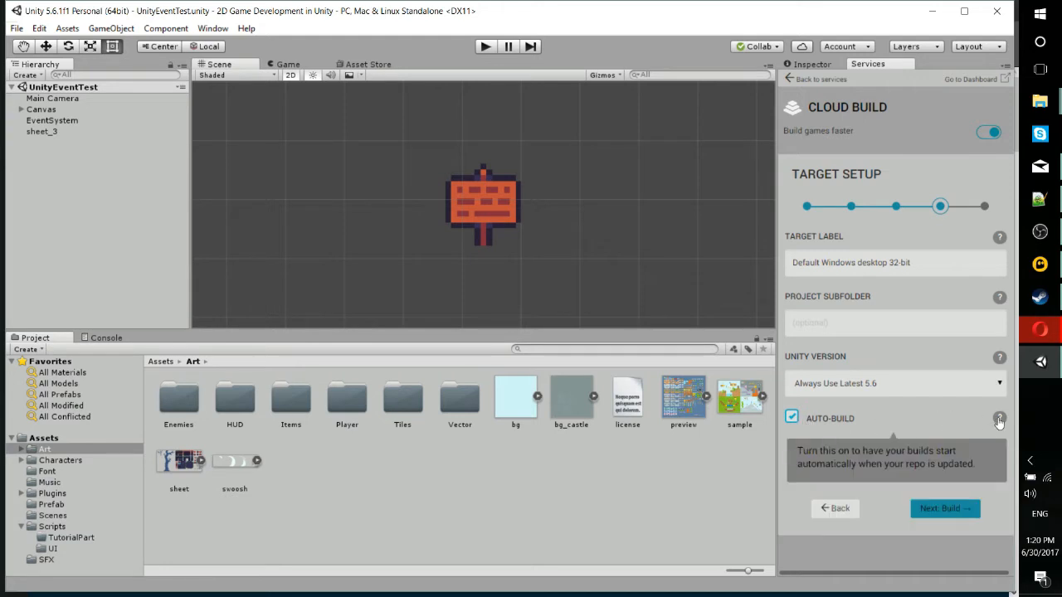
mouse_move(1004, 424)
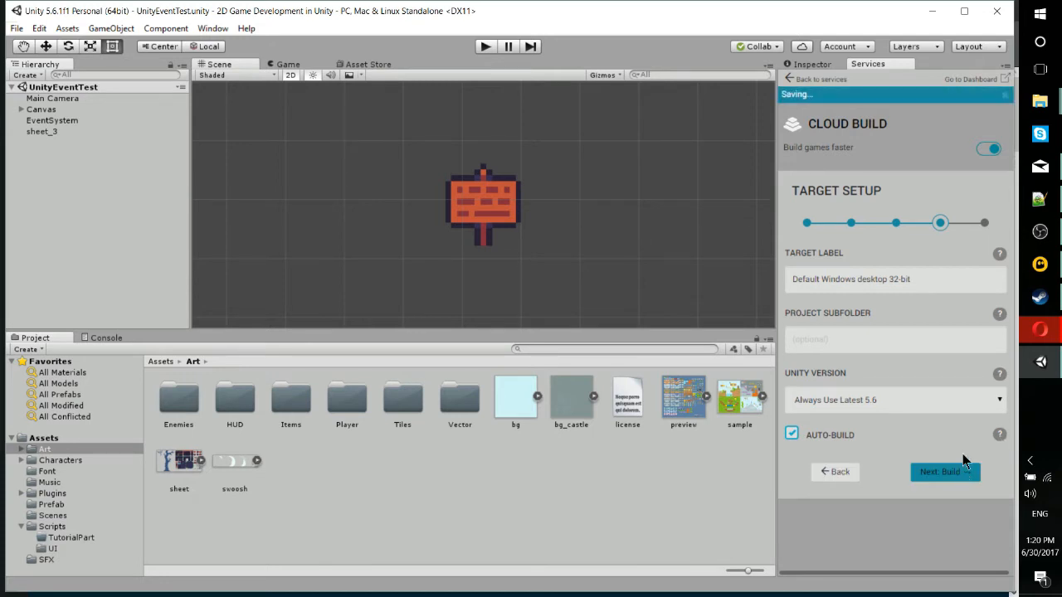
Step: Save the Default Windows desktop 32-bit target with Auto-Build on and start building
left_click(944, 472)
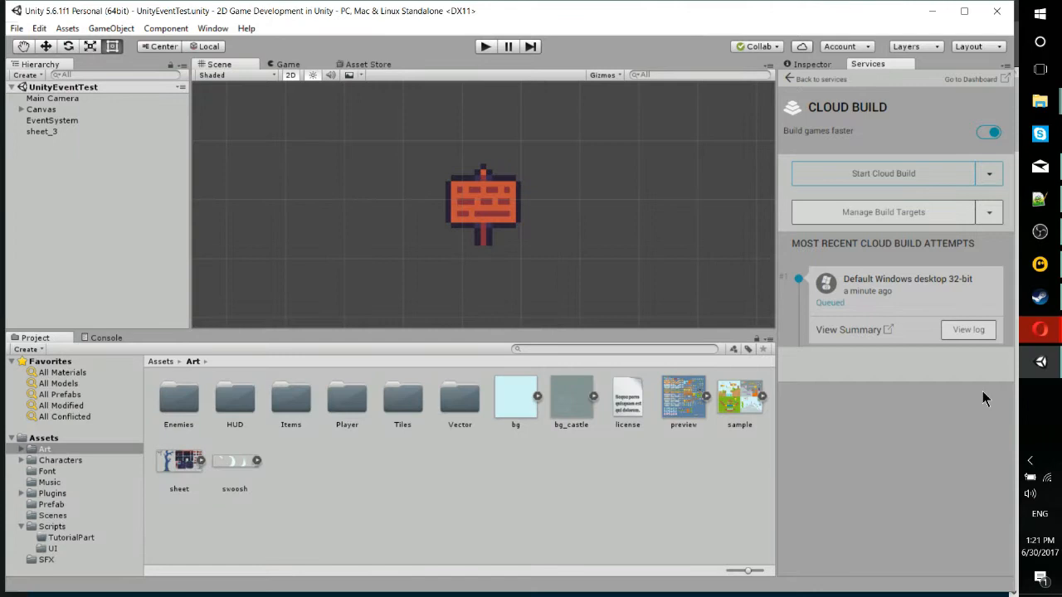
mouse_move(984, 397)
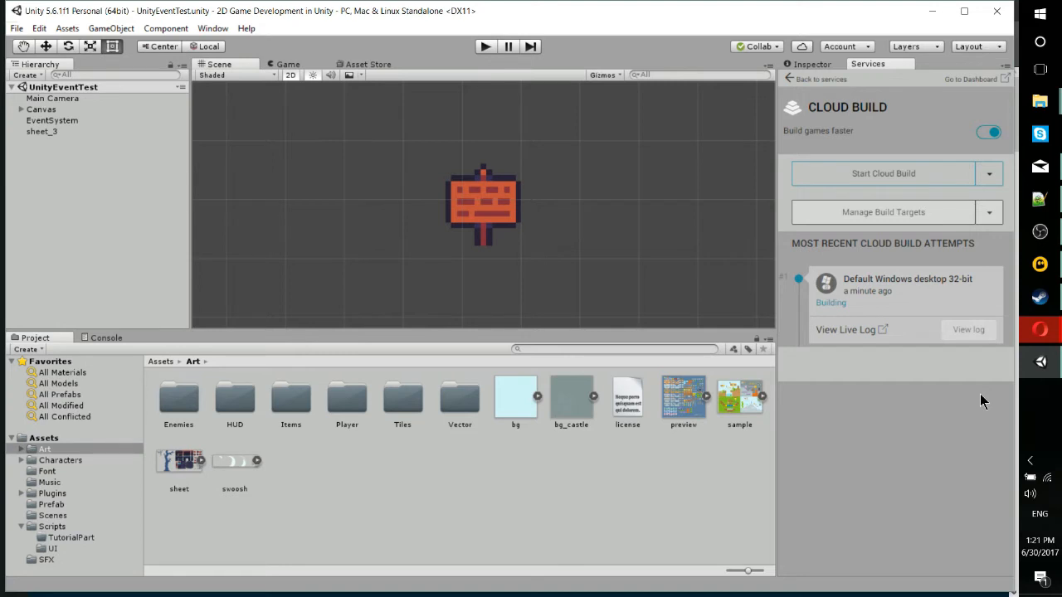
mouse_move(964, 403)
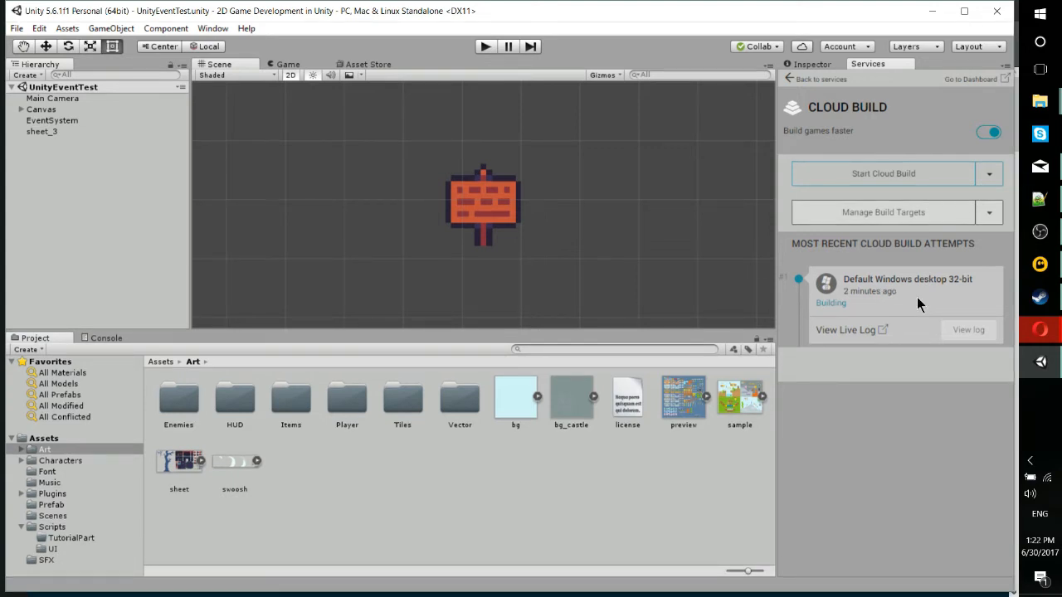
Step: Once the build switches from Queued to Building, open its live log
left_click(850, 330)
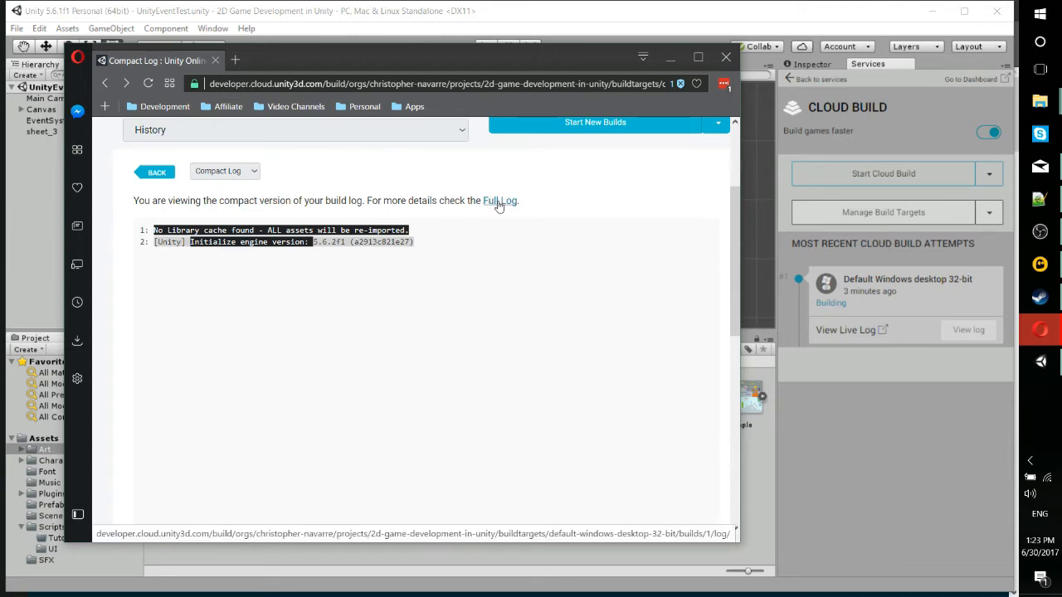
Step: Switch from the Compact Log to the Full Log of the running build
left_click(498, 201)
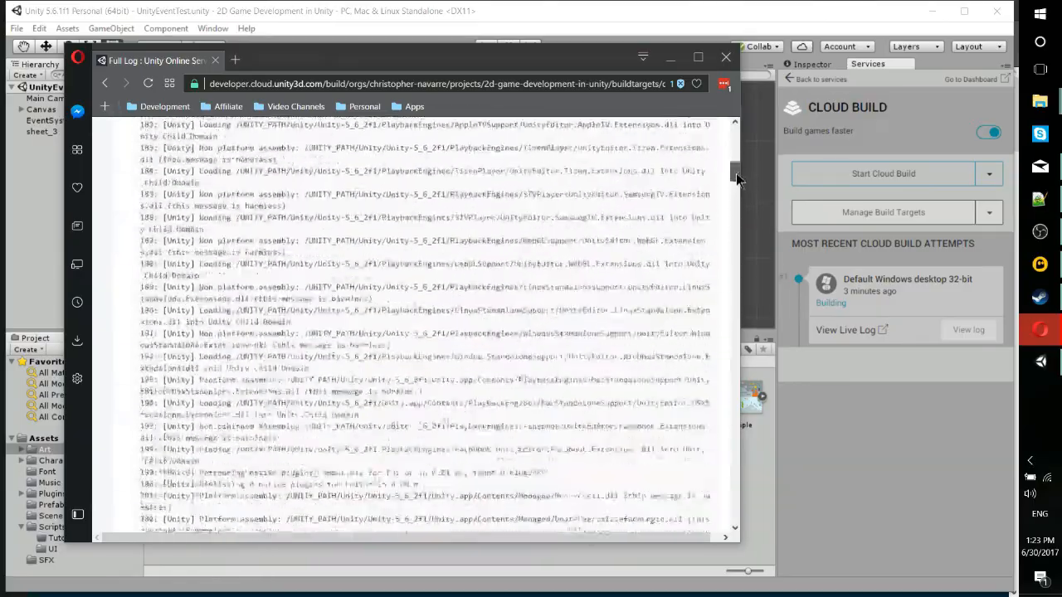
scroll("down", 3)
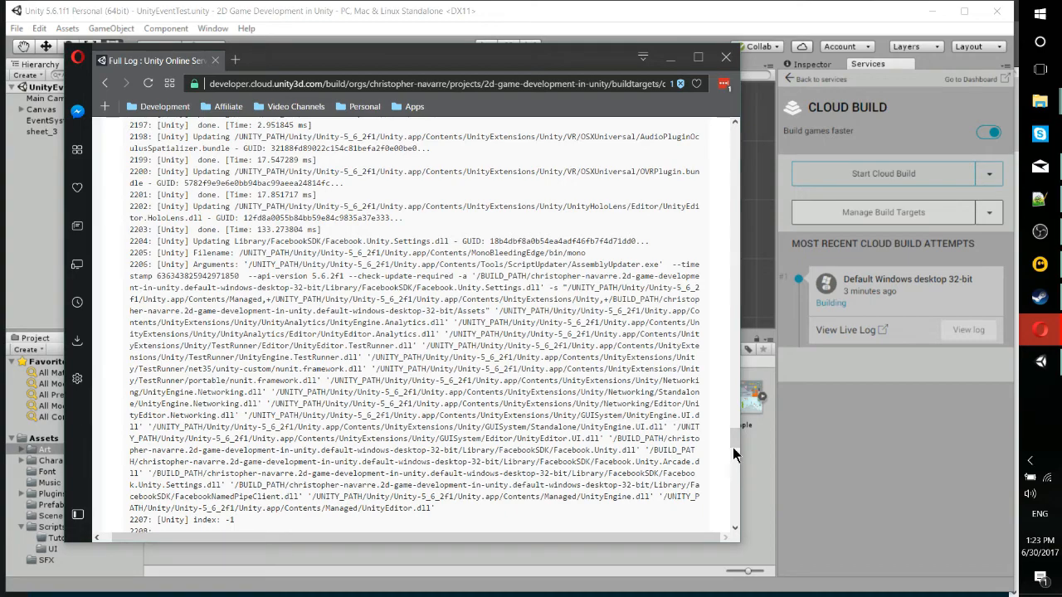
scroll("down", 3)
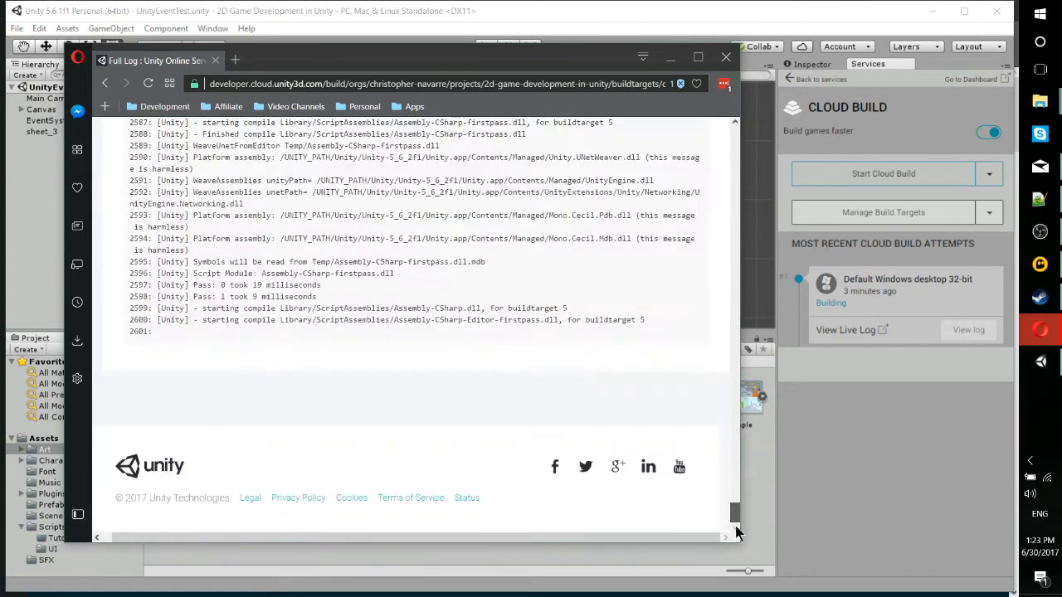
scroll("down", 3)
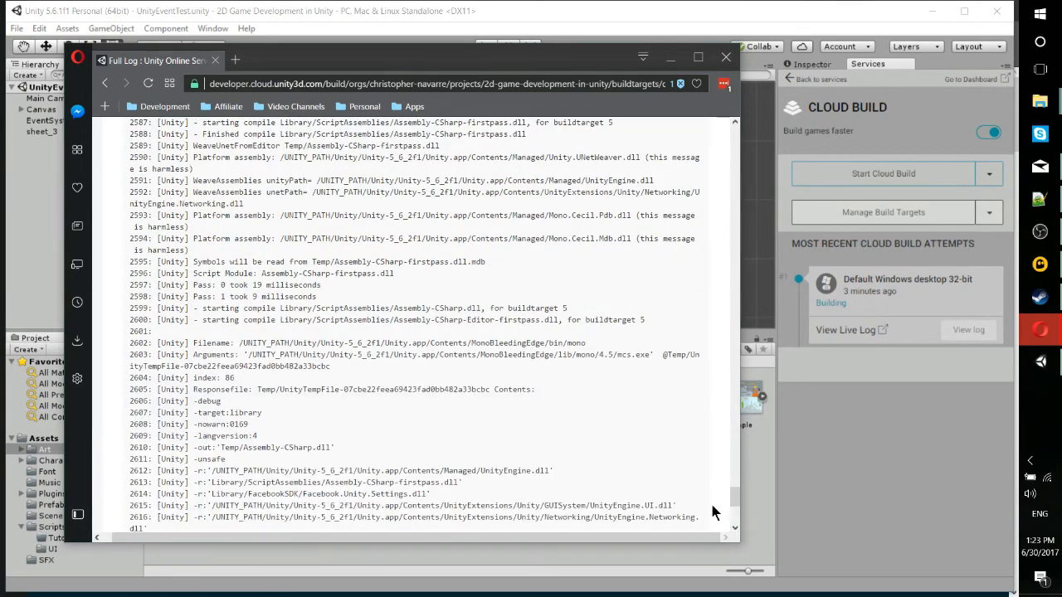
scroll("down", 3)
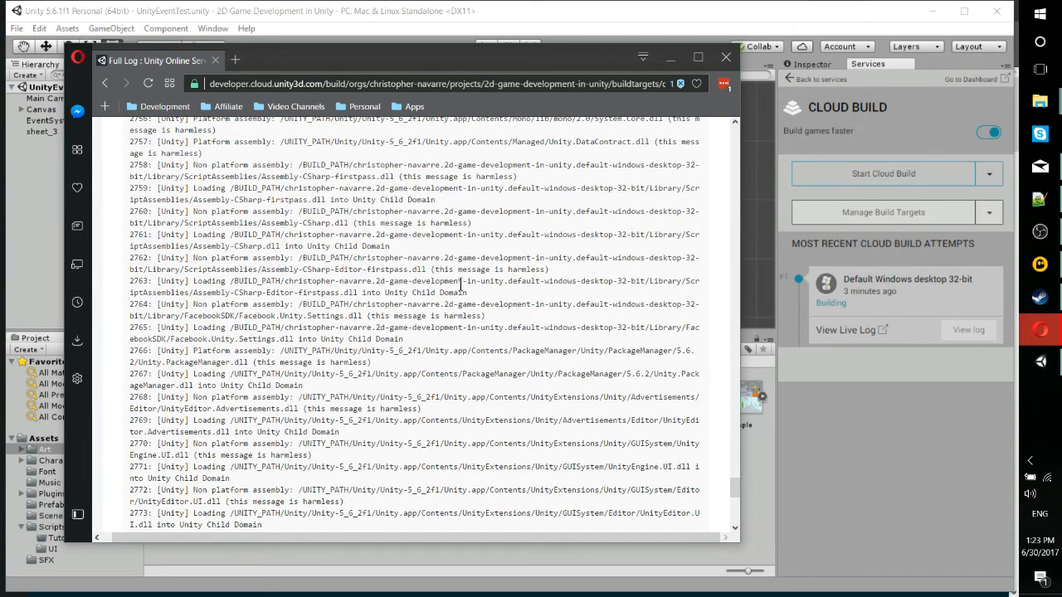
scroll("down", 3)
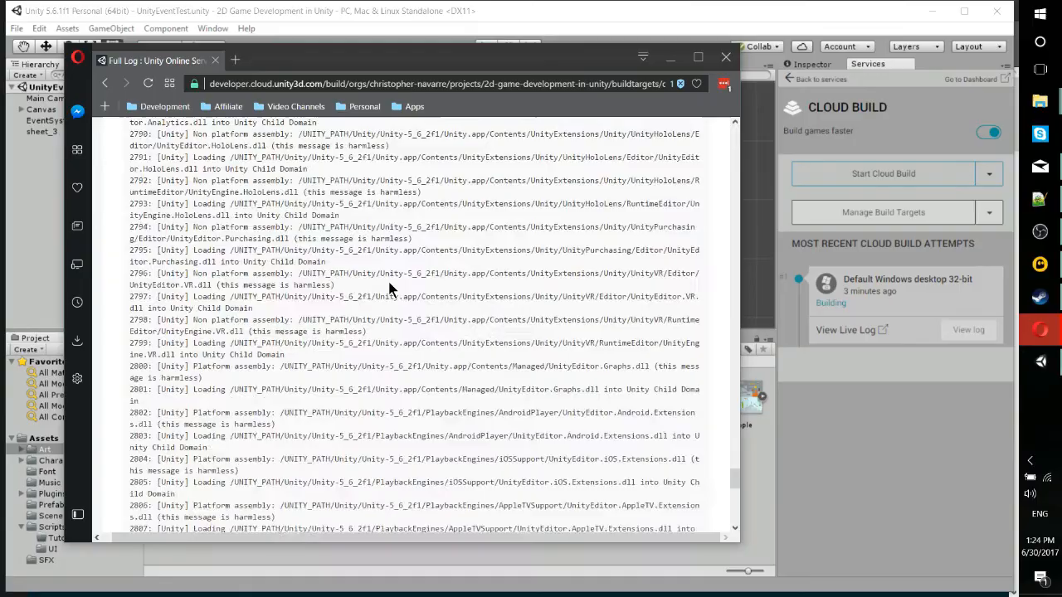
scroll("down", 3)
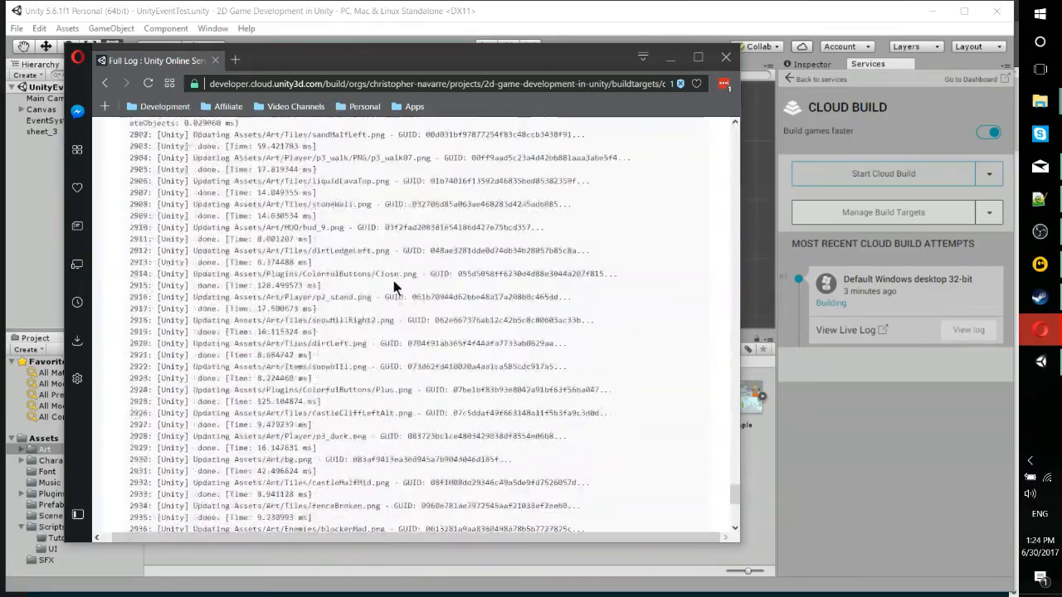
scroll("down", 3)
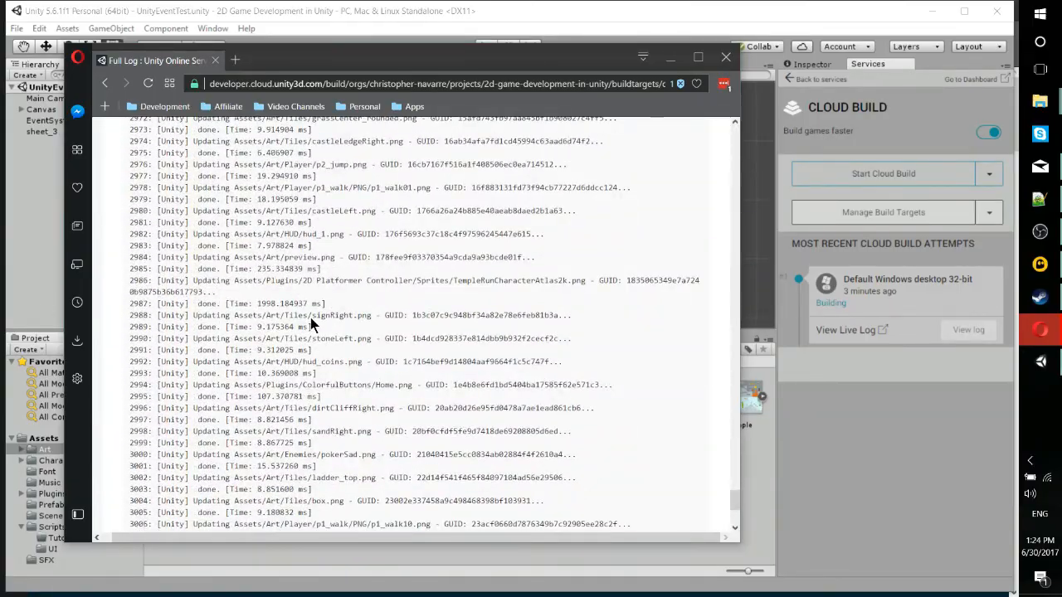